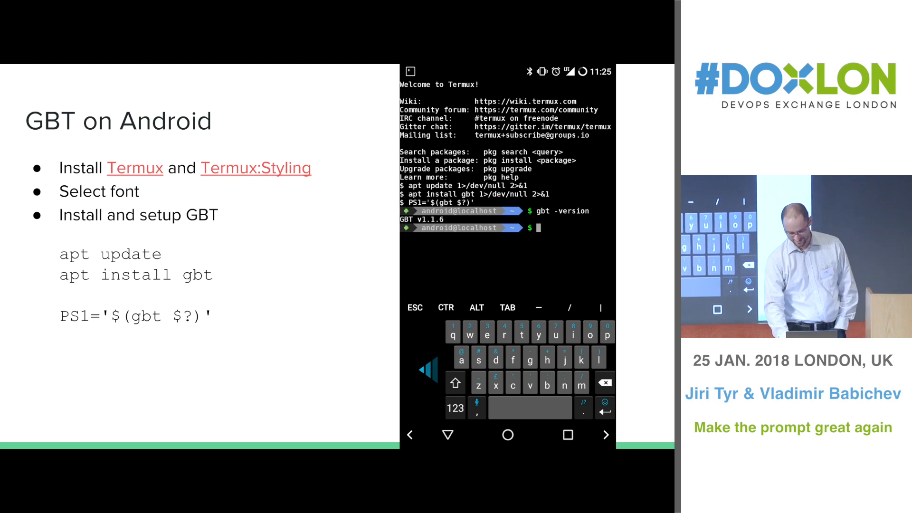
Step: Advance the presentation from the GBT on Android slide to the Demo slide
{"action": "key", "text": "right"}
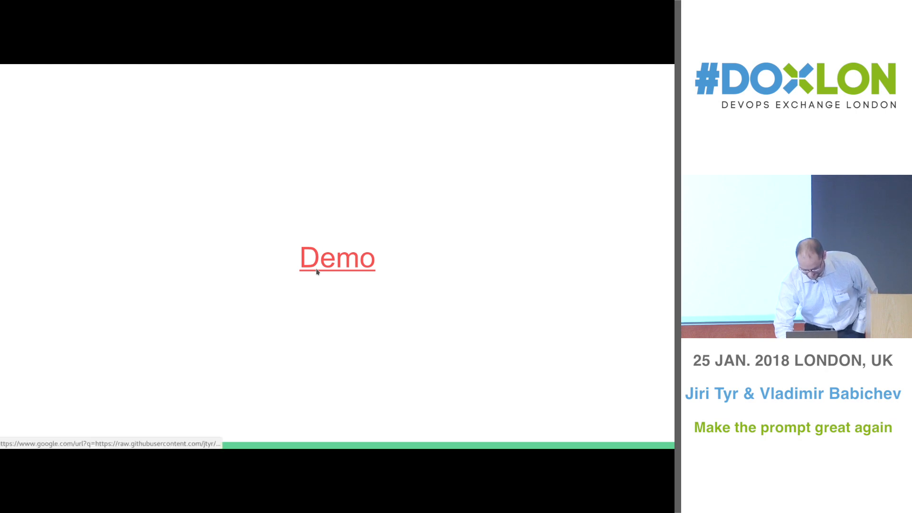
{"action": "left_click", "coordinate": [336, 257]}
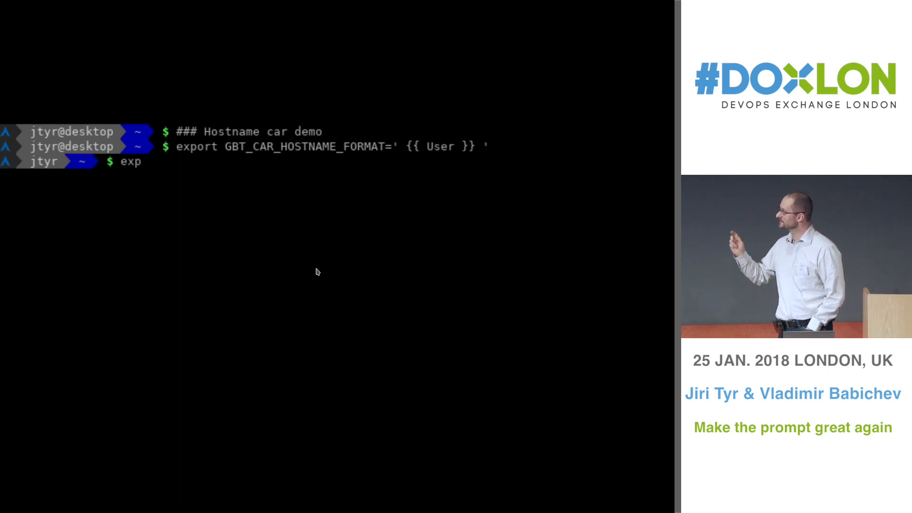
Step: Try a Host-only hostname format and yellow/green colours, revert them, and begin the Dir car comment
{"action": "type", "text": "export GBT_CAR_HOSTNAME_FORMAT=' {{ Host }}"}
{"action": "type", "text": "unset GBT_CAR_HOSTNAME_FORMAT"}
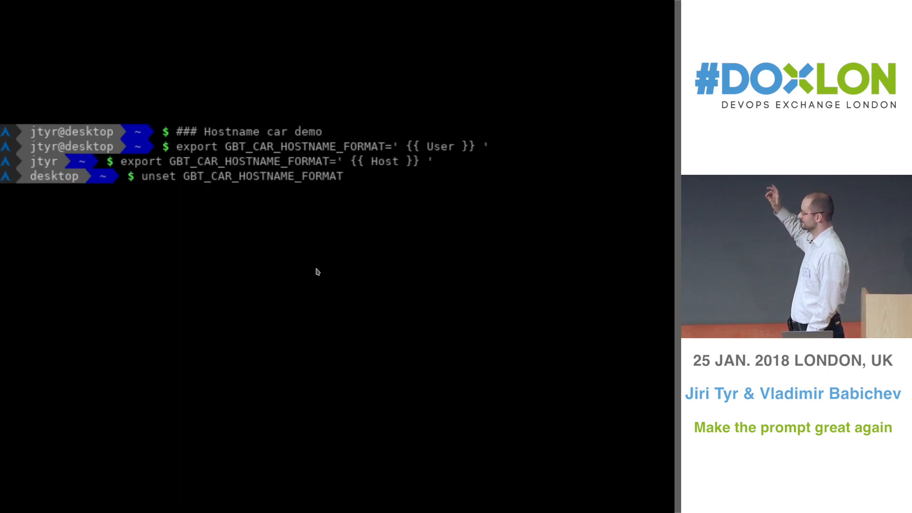
{"action": "type", "text": "export GBT_CAR_HOSTNAME_USER_FG='yellow'"}
{"action": "type", "text": "clear"}
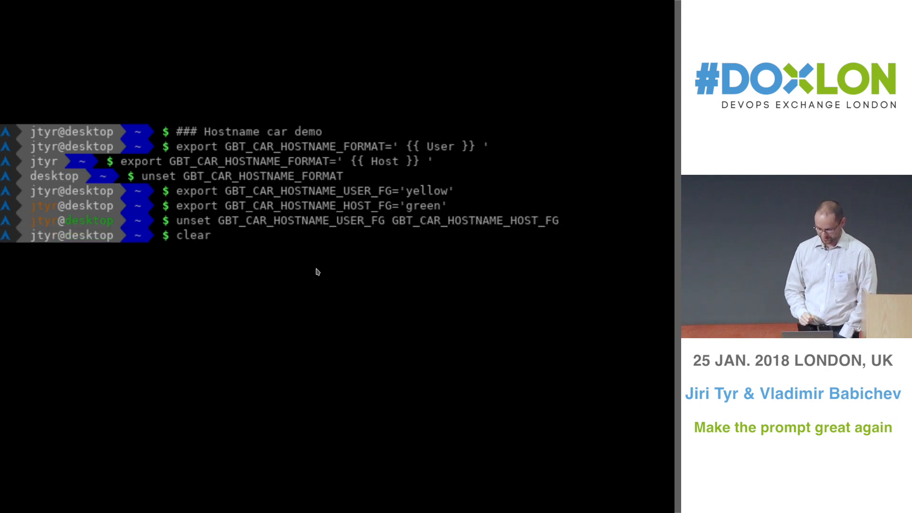
{"action": "type", "text": "### D"}
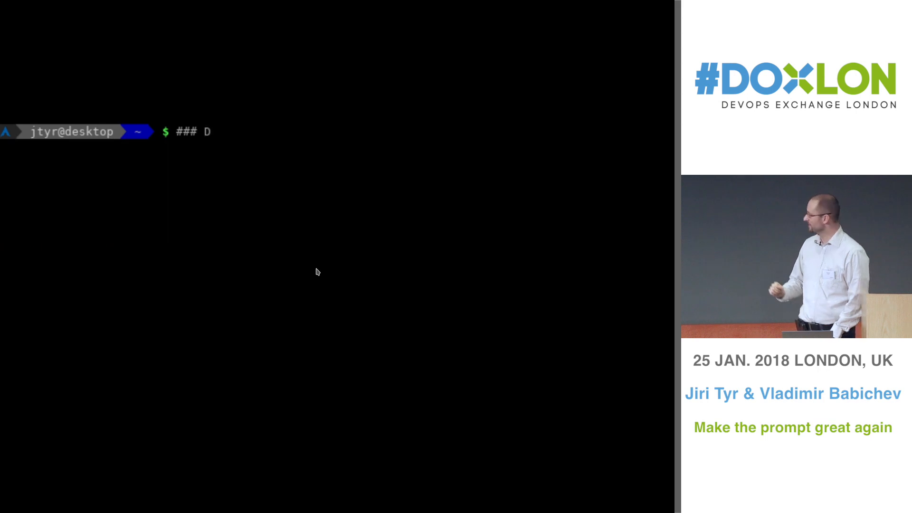
Step: Change into a deep /usr/share/doc path and set GBT_CAR_DIR_DEPTH to 3
{"action": "type", "text": "cd /usr/share/doc/su"}
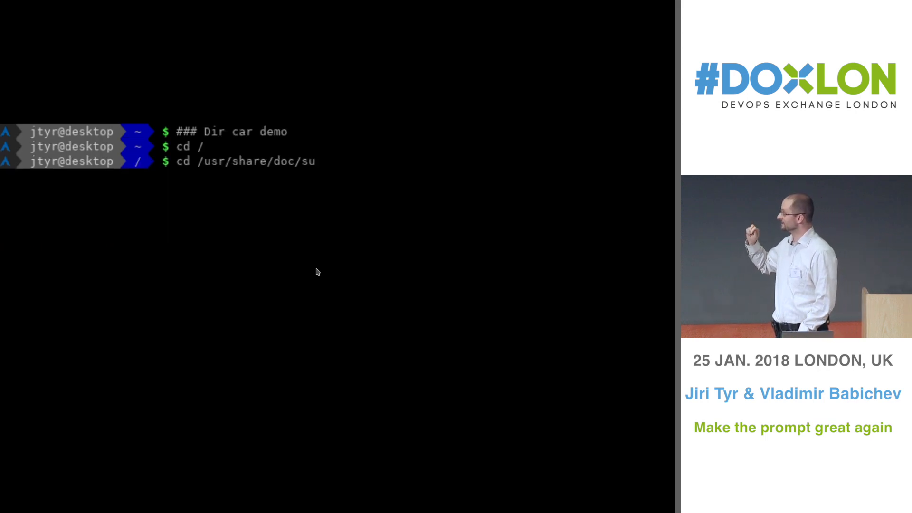
{"action": "type", "text": "export GBT_CAR_DIR_DEPTH='3'"}
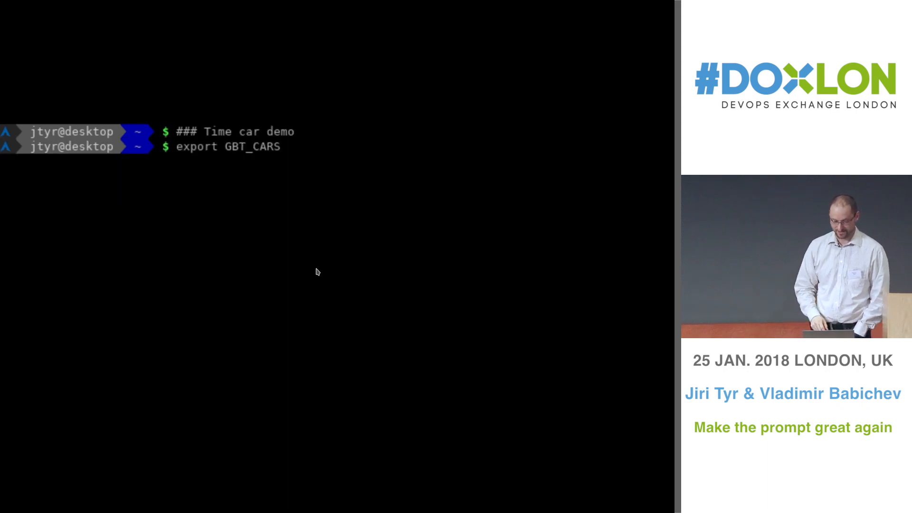
Step: Set GBT_CARS to 'Status, Os, Time, Hostname, Dir, Sign' and define GBT_CAR_TIME_TIME_FORMAT
{"action": "type", "text": "='Status, Os, Time, Hostname, Dir, S"}
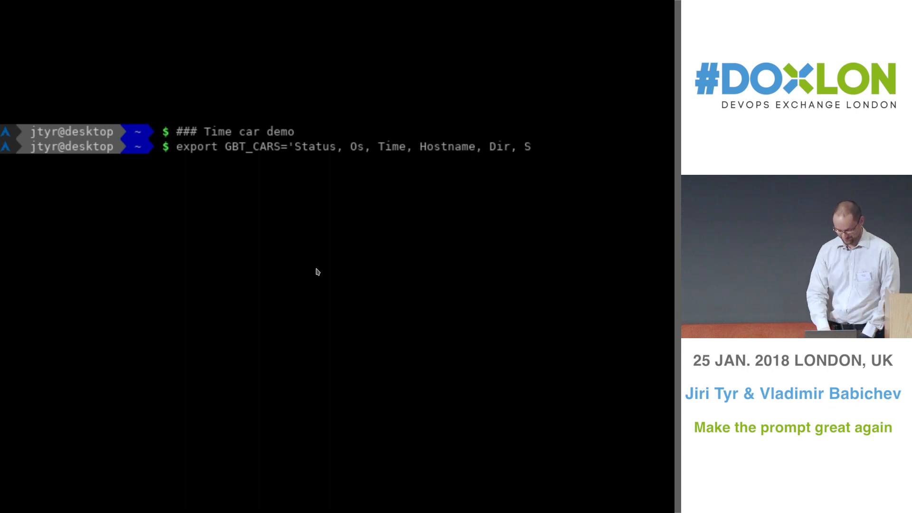
{"action": "type", "text": "export GBT_CAR_TIME_TIME_FORMAT"}
{"action": "type", "text": "### ExecTime car demo"}
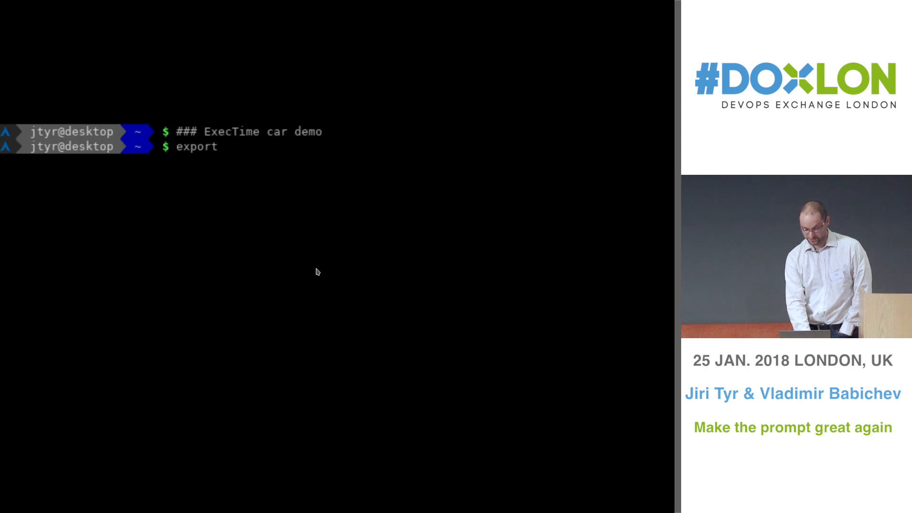
Step: Set GBT_CARS to 'Status, Os, ExecTime, Hostname, Dir, Sign' and source the sleep helper from /usr/share
{"action": "type", "text": "GBT_CARS='Status, Os, ExecTime, Host"}
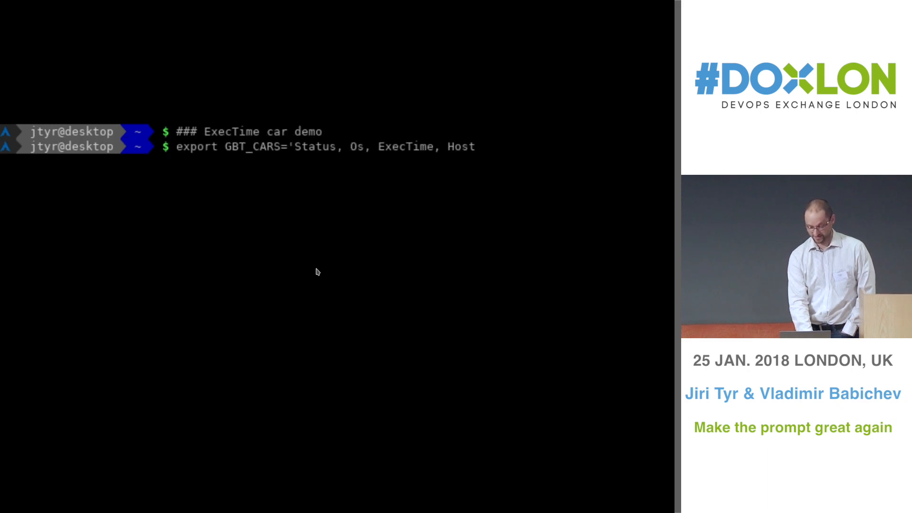
{"action": "type", "text": "source /usr/share/"}
{"action": "type", "text": "git chec"}
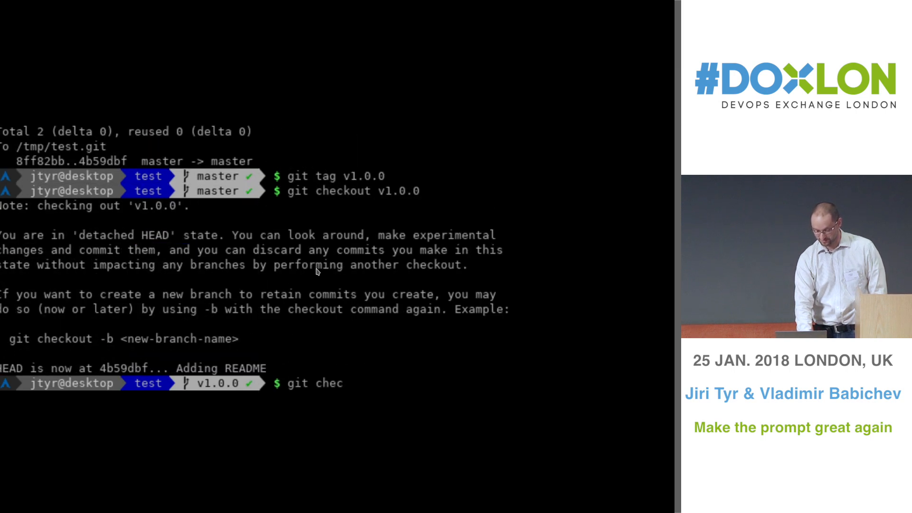
Step: Run the Git car demo through tag v1.0.0, checkout, reset and amend states in the test repo
{"action": "type", "text": "ko"}
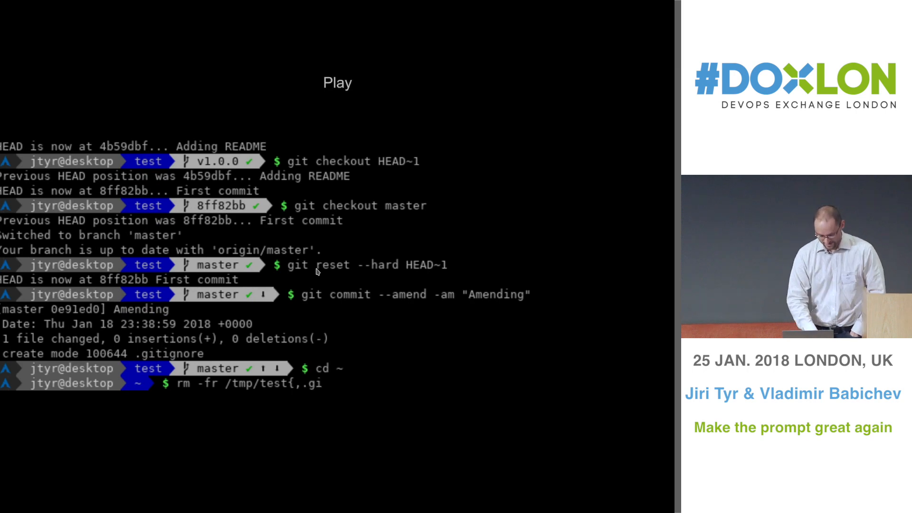
Step: Create the /tmp/test virtualenv, set GBT_CARS with PyVirtEnv and VIRTUAL_ENV_DISABLE_PROMPT, then clear
{"action": "type", "text": "clear"}
{"action": "type", "text": "virtualenv"}
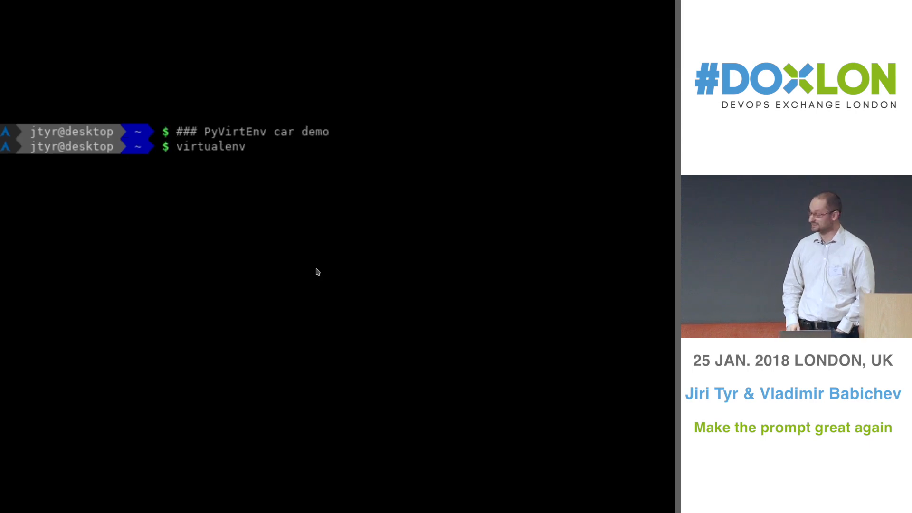
{"action": "type", "text": "/tmp/test"}
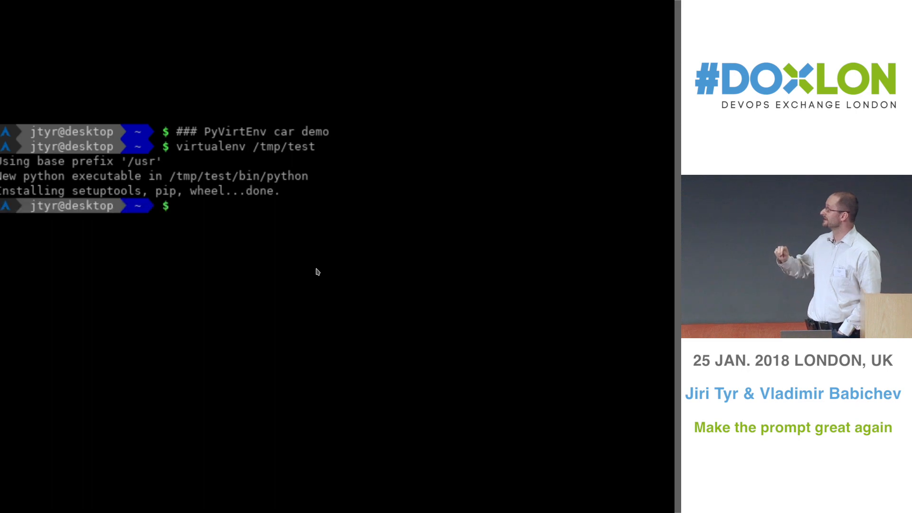
{"action": "type", "text": "export GBT_CARS='Status, Os, Hostname, Dir, PyVirtEnv, Sign"}
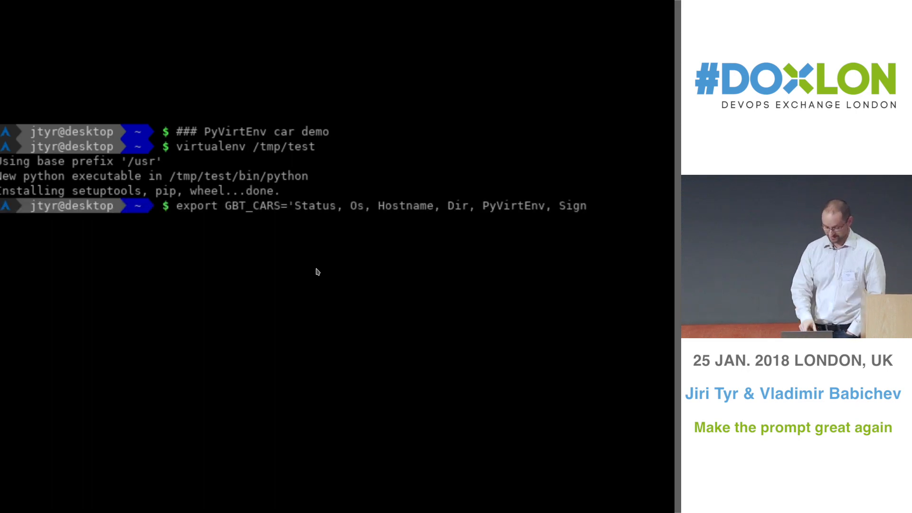
{"action": "type", "text": "export VIRTUAL_ENV_DISABLE_PROMPT='1'"}
{"action": "type", "text": "unset GBT_CARS"}
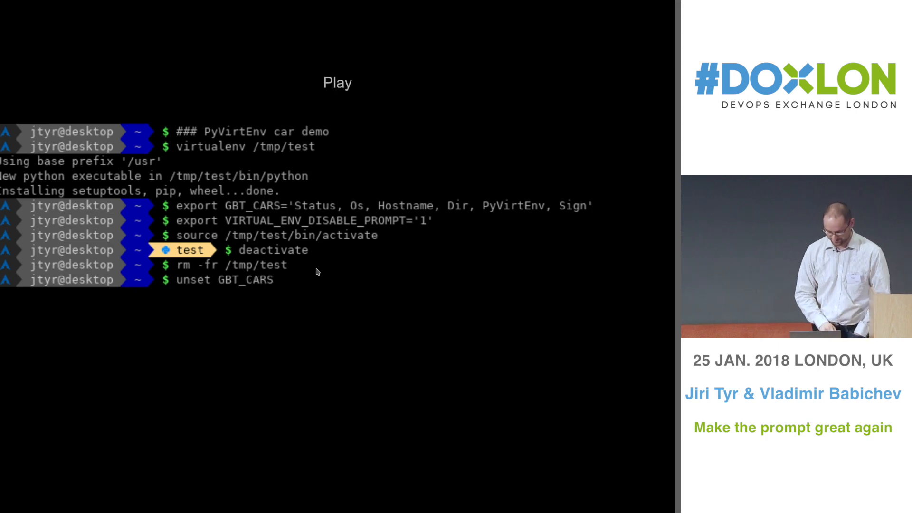
{"action": "type", "text": "clear"}
{"action": "type", "text": "export GBT_CARS='S"}
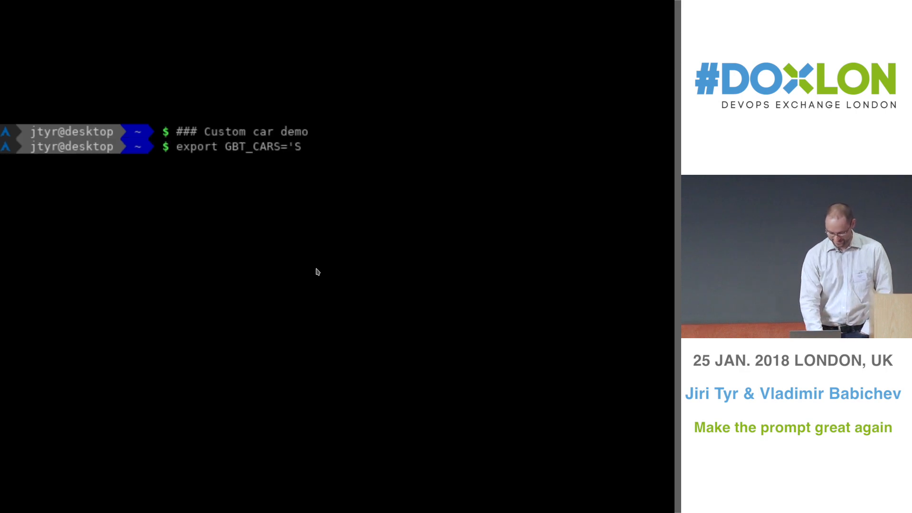
Step: Add Custom to GBT_CARS with an uptime | grep load command, then unset both variables
{"action": "type", "text": "tatus, Os, Custom, Hostname, Dir, Sig"}
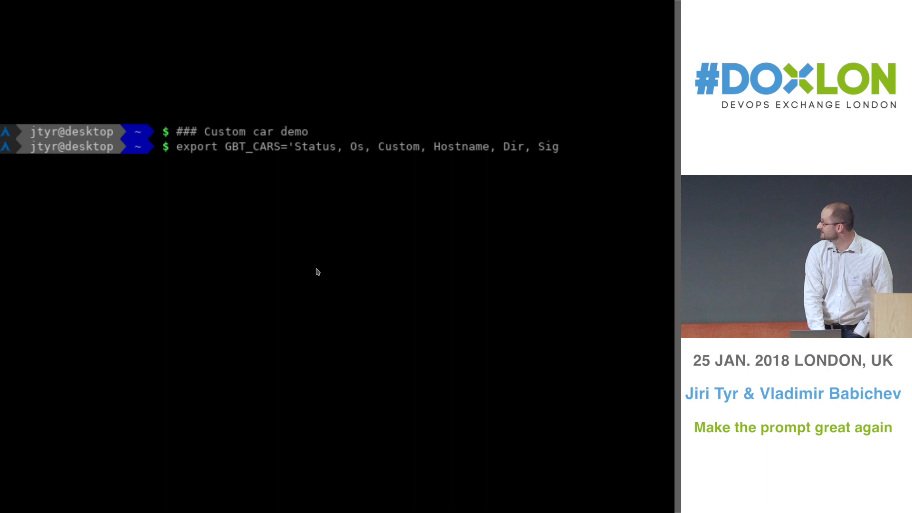
{"action": "type", "text": "export GBT_CAR_CUSTOM_TEXT_CMD="}
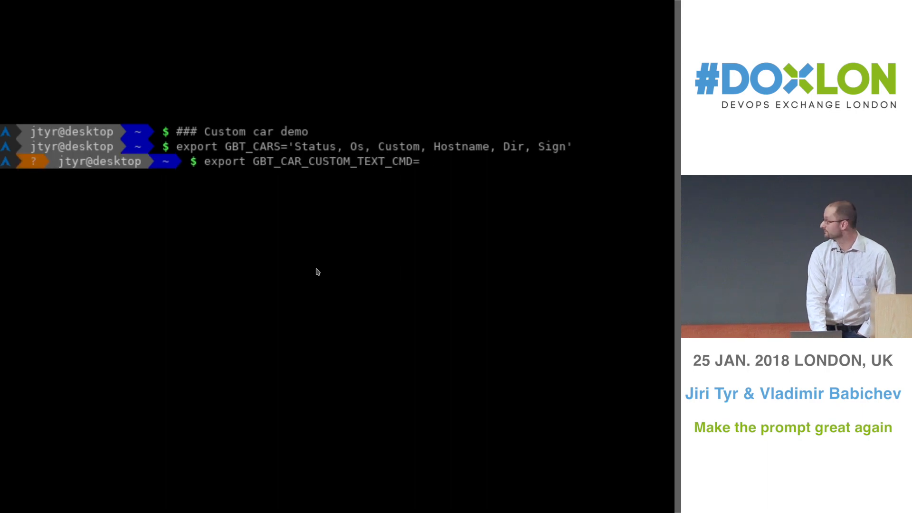
{"action": "type", "text": "\"uptime | grep -Po '(?<=: )\\d+\\.\\d+'"}
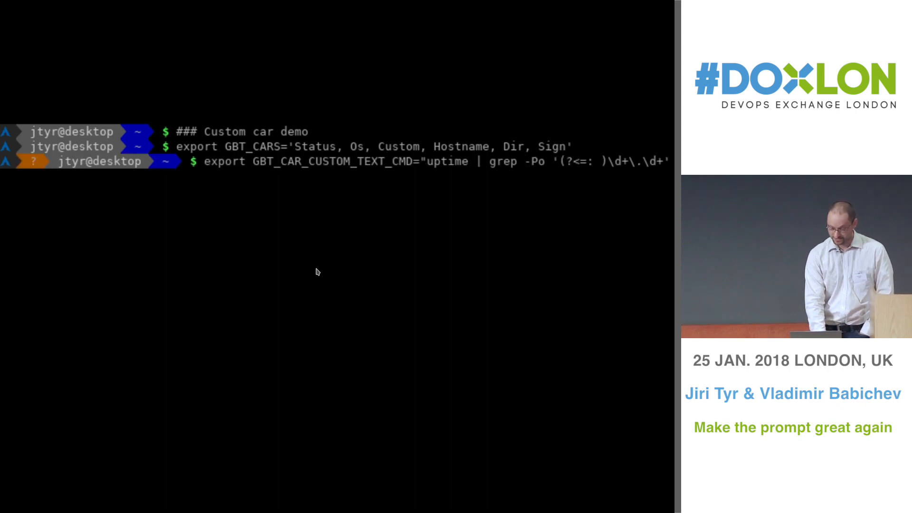
{"action": "type", "text": "unset GBT_CARS GBT_CAR_CUSTOM_TEX"}
{"action": "type", "text": "source"}
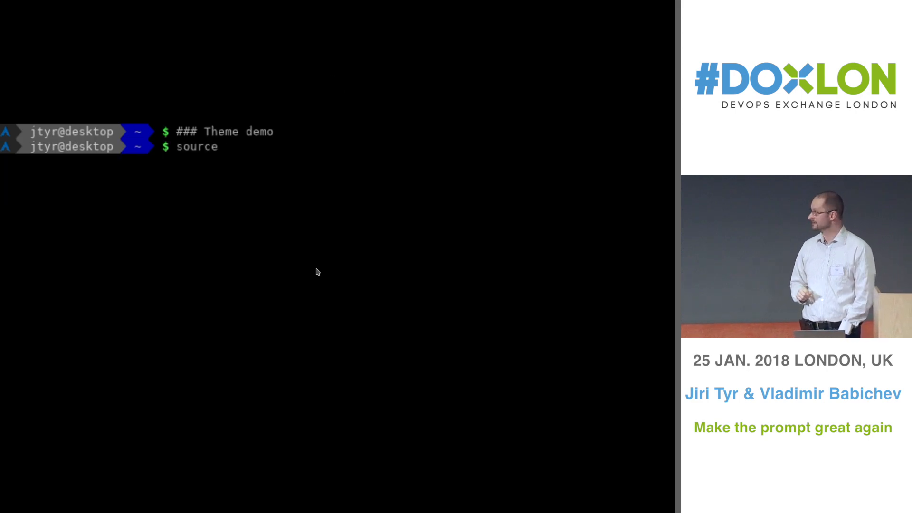
Step: Source the /usr/share/gbt/themes/square_bracket prompt theme
{"action": "type", "text": "/usr/share/gbt/themes/square_bracket"}
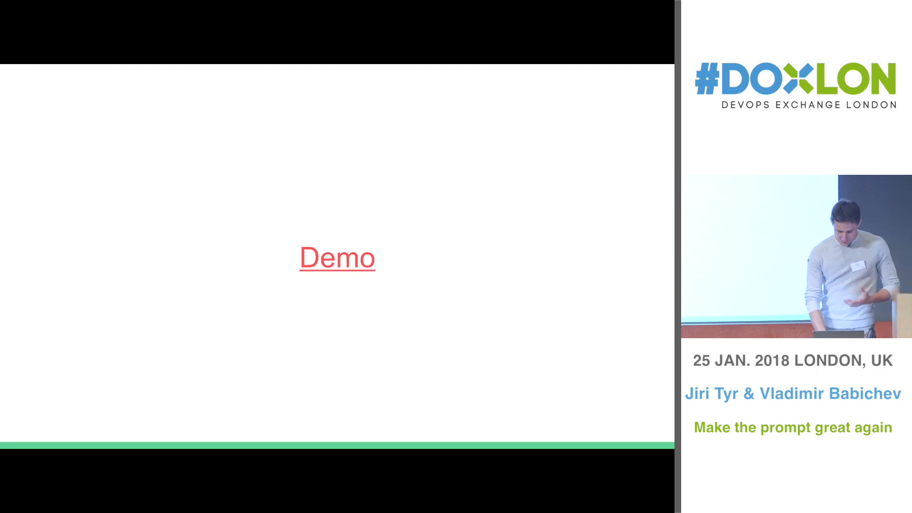
Step: Switch to the terminal, vagrant ssh into debian, ssh to centos, and exit back to the local prompt
{"action": "key", "text": "f11"}
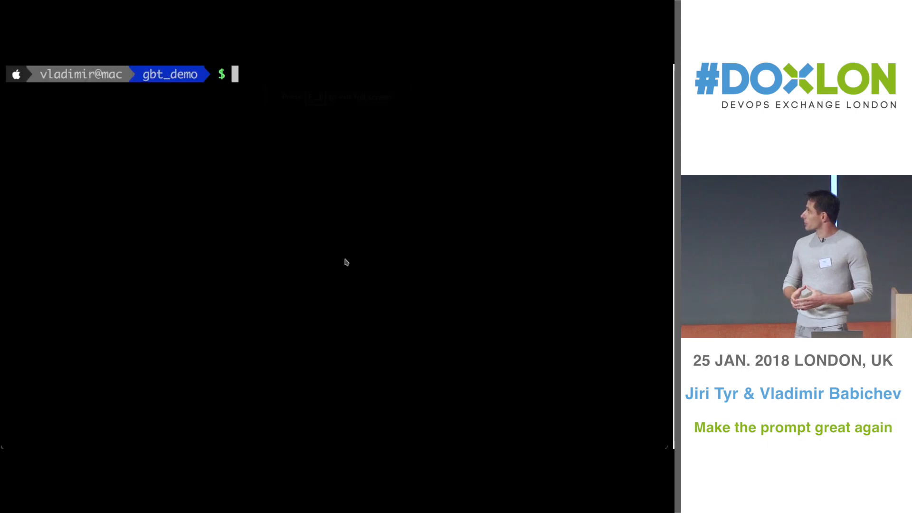
{"action": "type", "text": "vagrant ssh debian"}
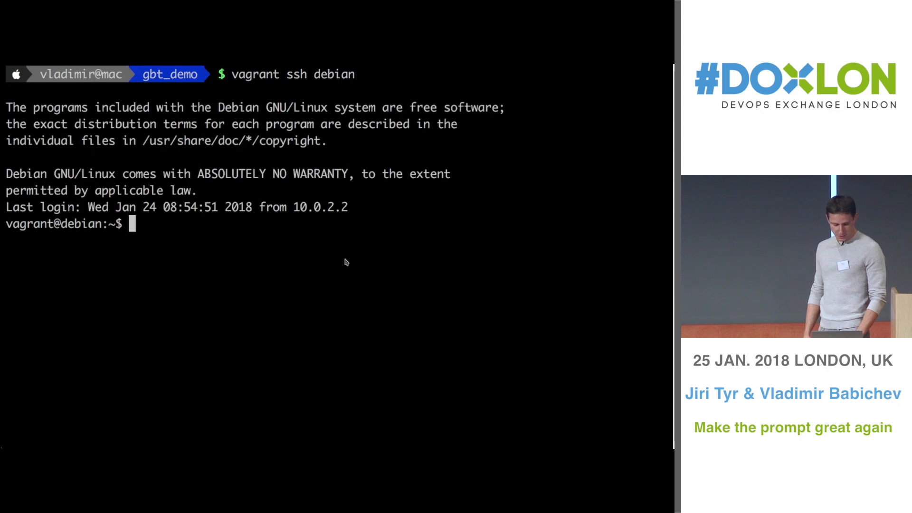
{"action": "type", "text": "ssh centos"}
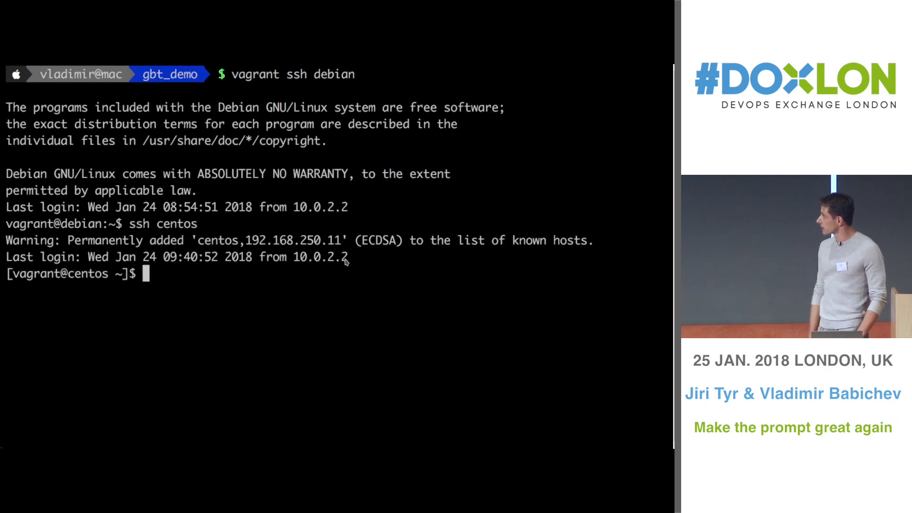
{"action": "type", "text": "exit"}
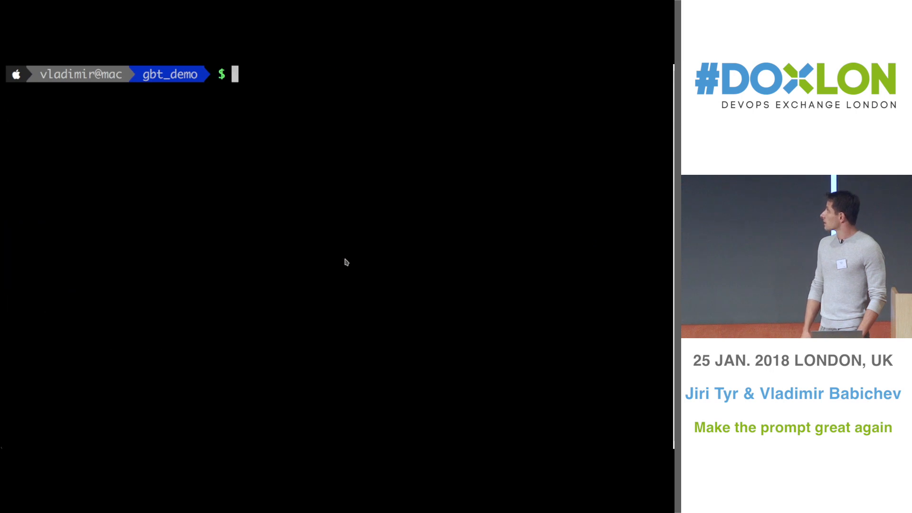
Step: Show the demo prompt file, then vagrant ssh debian, ssh centos and sudo su - nobody with forwarded prompt
{"action": "type", "text": "cat ./gbt_demo_p"}
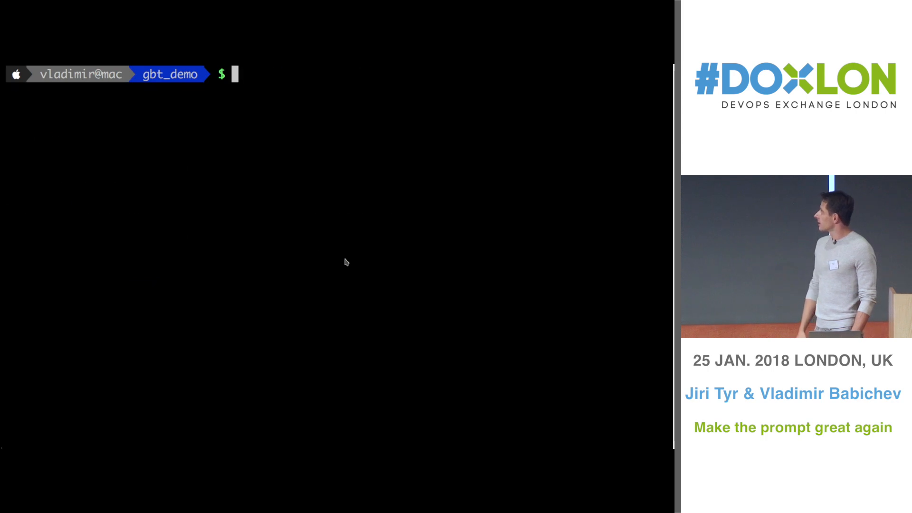
{"action": "type", "text": "vagrant ssh debian"}
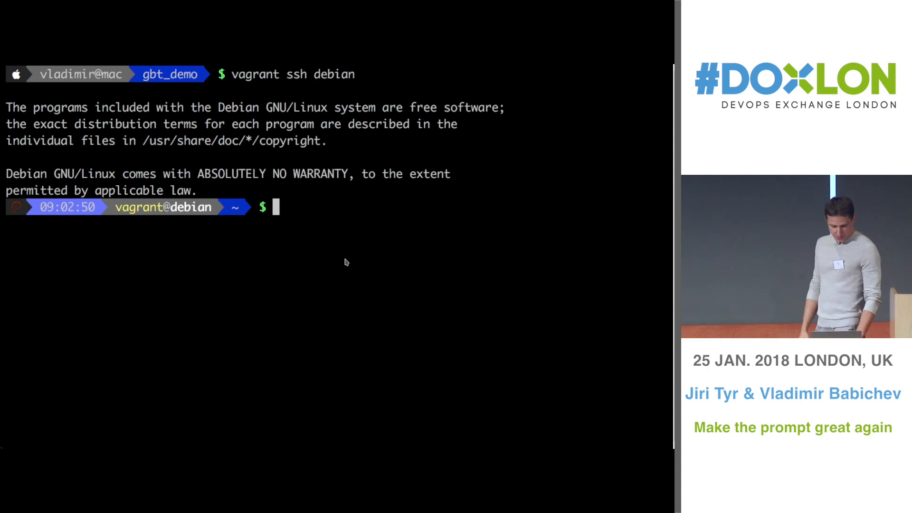
{"action": "type", "text": "ssh centos"}
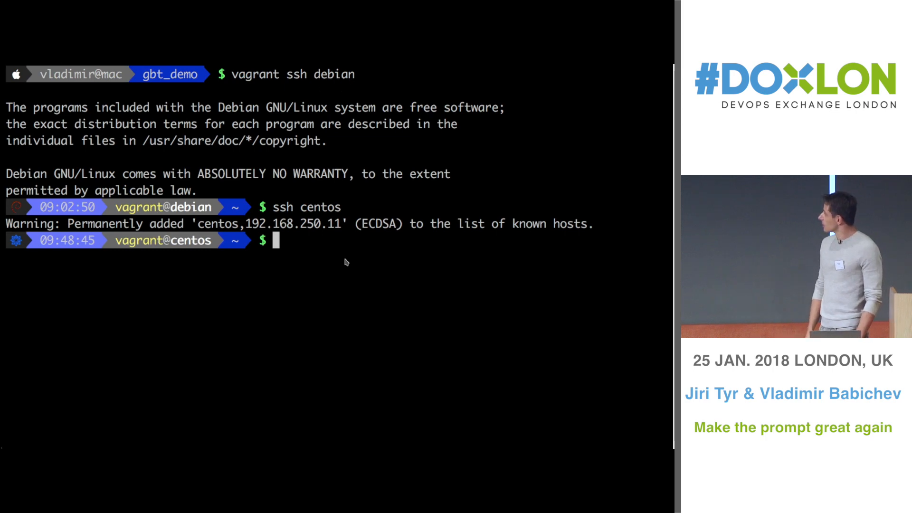
{"action": "type", "text": "sudo su - nobody"}
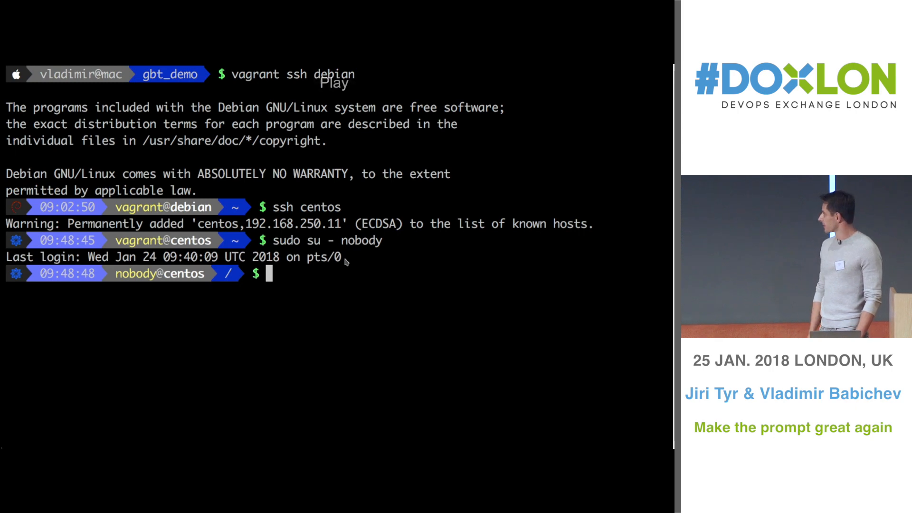
Step: Exit the nobody session, become root with sudo su - and start docker shell percona
{"action": "type", "text": "exit"}
{"action": "type", "text": "ssh ubuntu"}
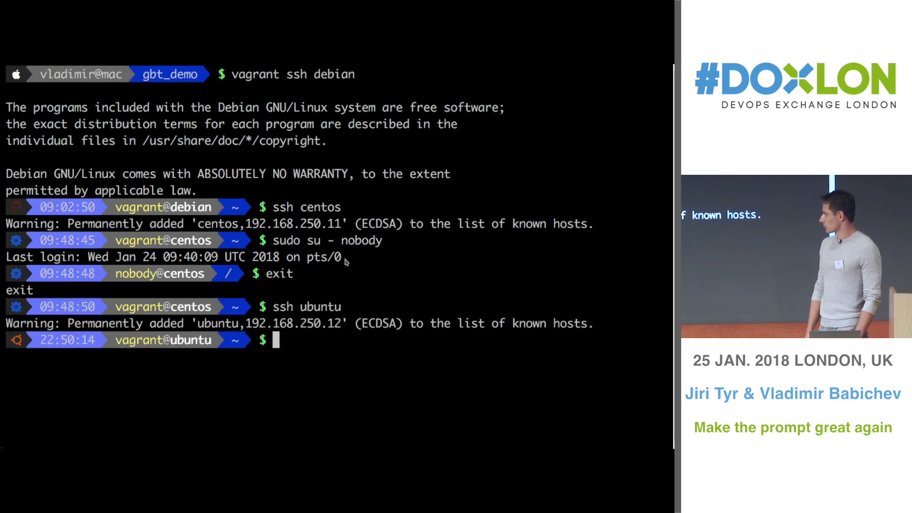
{"action": "type", "text": "sudo su -"}
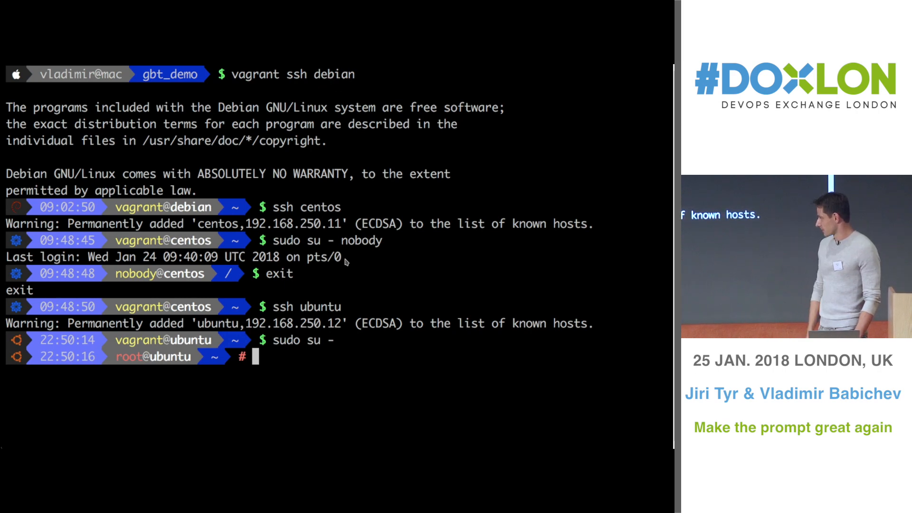
{"action": "type", "text": "docker shell percona"}
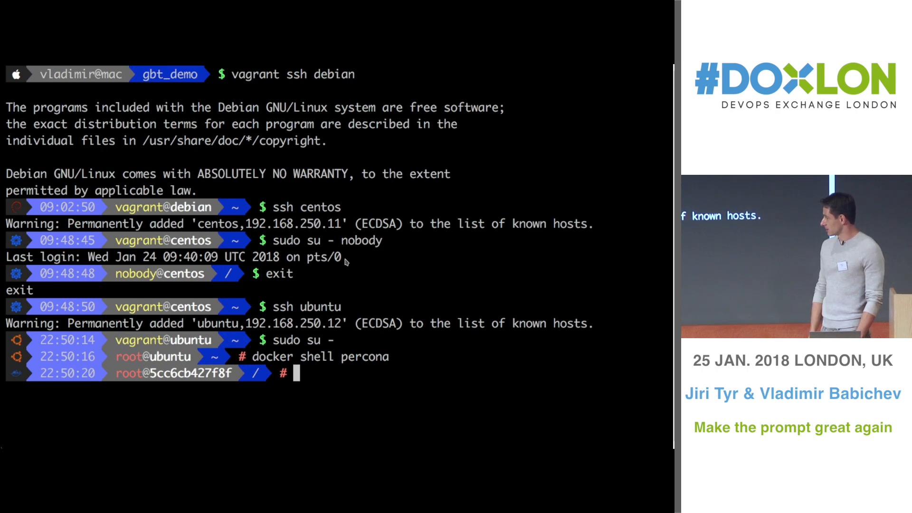
Step: Run hint inside the percona container shell, showing the container-id prompt
{"action": "type", "text": "hint"}
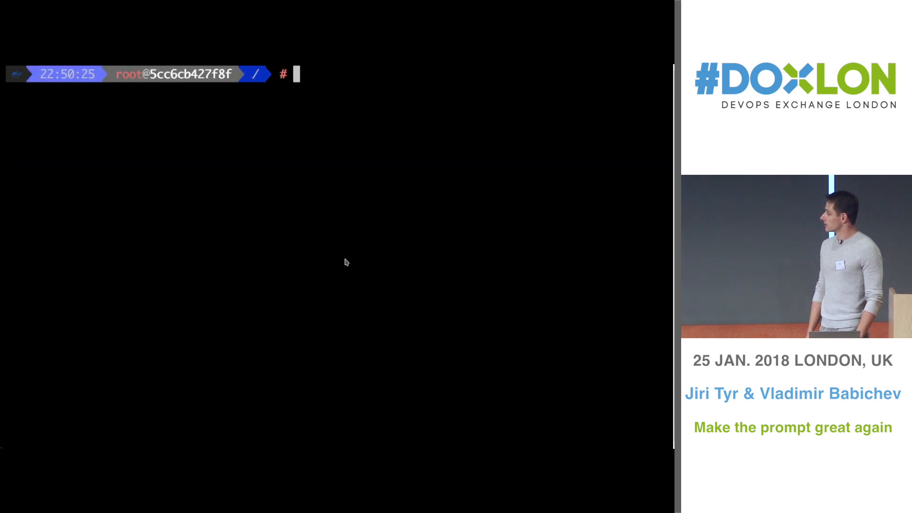
Step: Connect with mysql -p$MYSQL_ROOT_PASSWORD, show databases, switch to mysql then performance_schema
{"action": "type", "text": "mysql -p$MYSQL_ROOT_PASSWORD"}
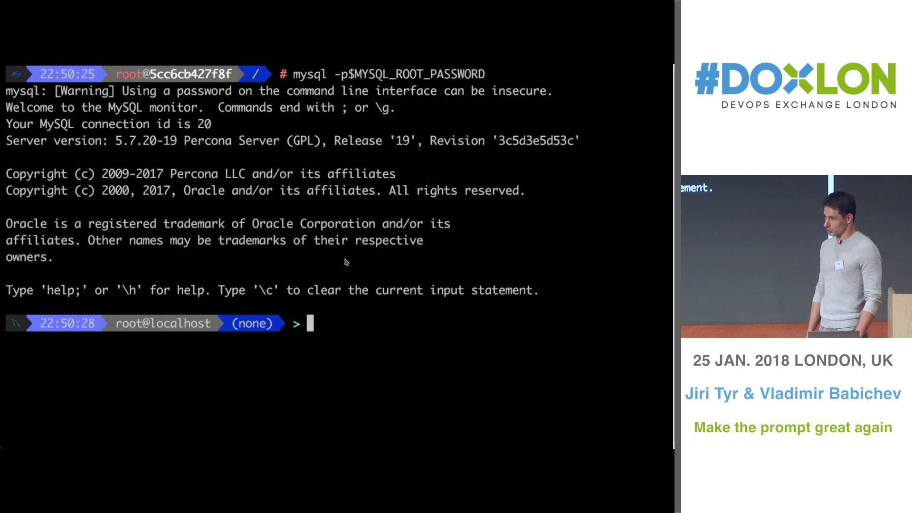
{"action": "type", "text": "show databases;"}
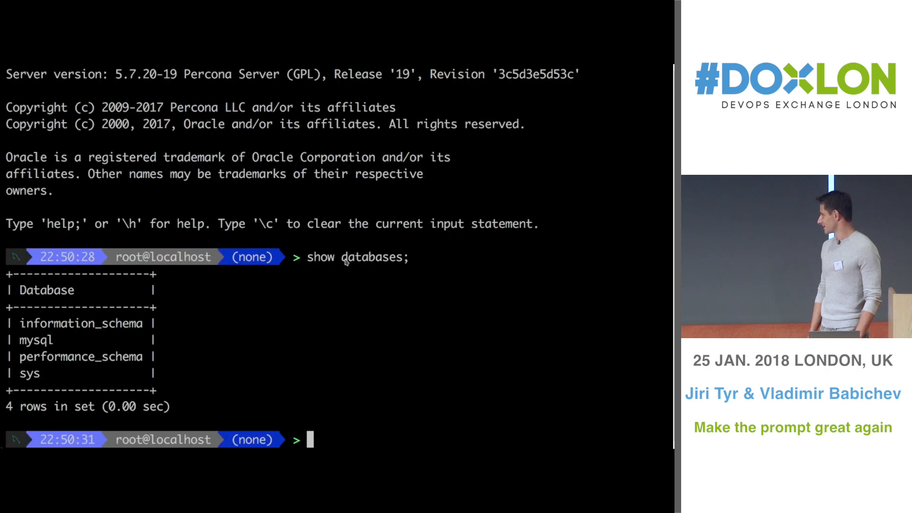
{"action": "type", "text": "use mysql"}
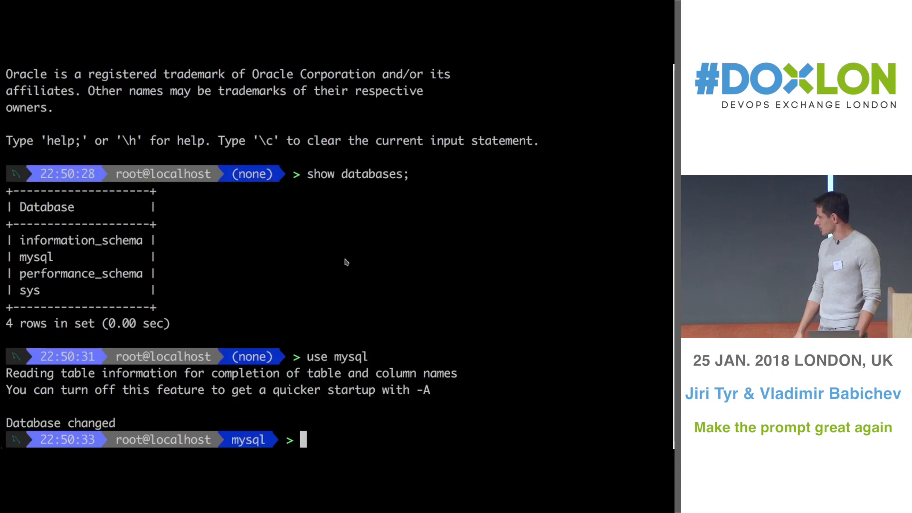
{"action": "type", "text": "use performance_schema"}
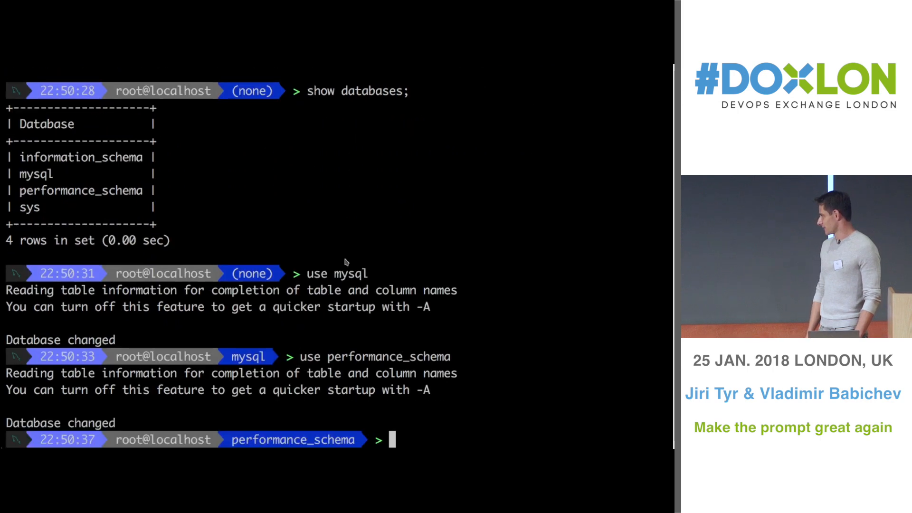
Step: Exit MySQL and the remote shells back to the local gbt_demo prompt
{"action": "type", "text": "exit"}
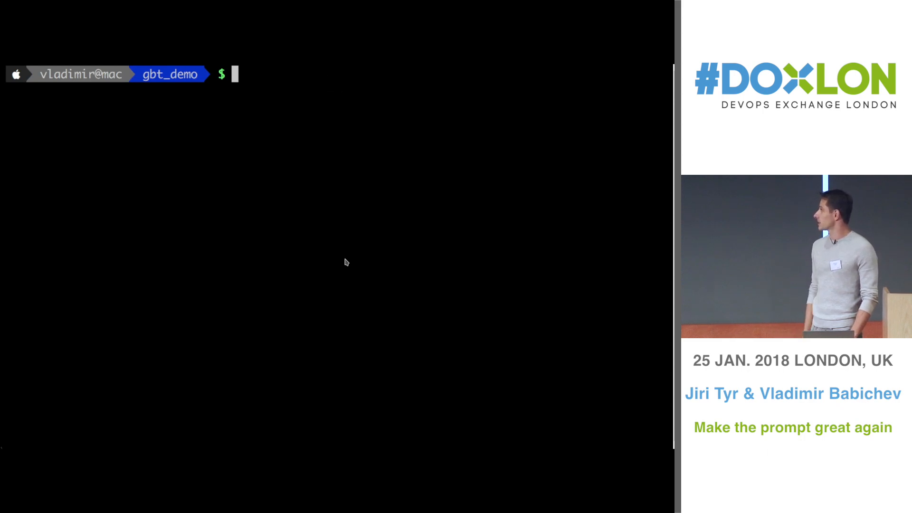
Step: Export GBT__THEME to gbt_demo_remote_theme, then vagrant ssh centos and ssh ubuntu with the simpler prompt
{"action": "type", "text": "export GBT__THEME=\"$(PWD)/gbt_demo_remote_theme"}
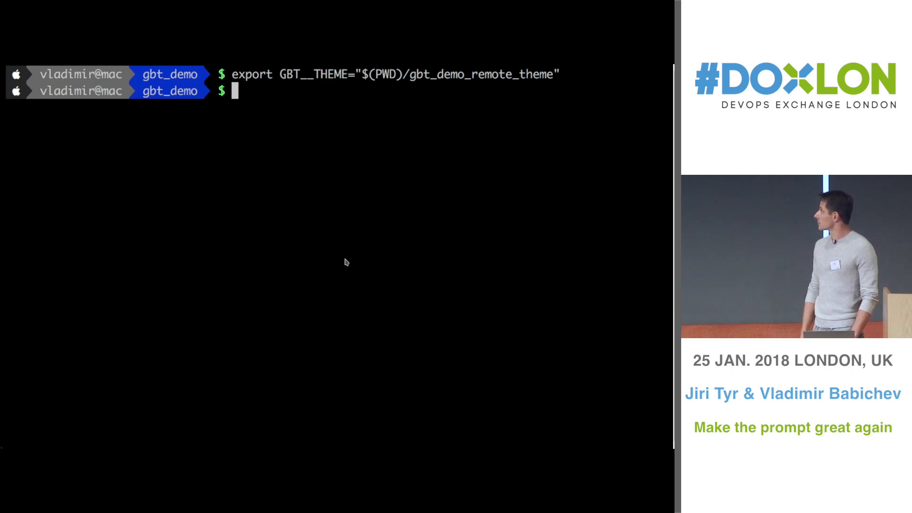
{"action": "type", "text": "vagrant ssh centos"}
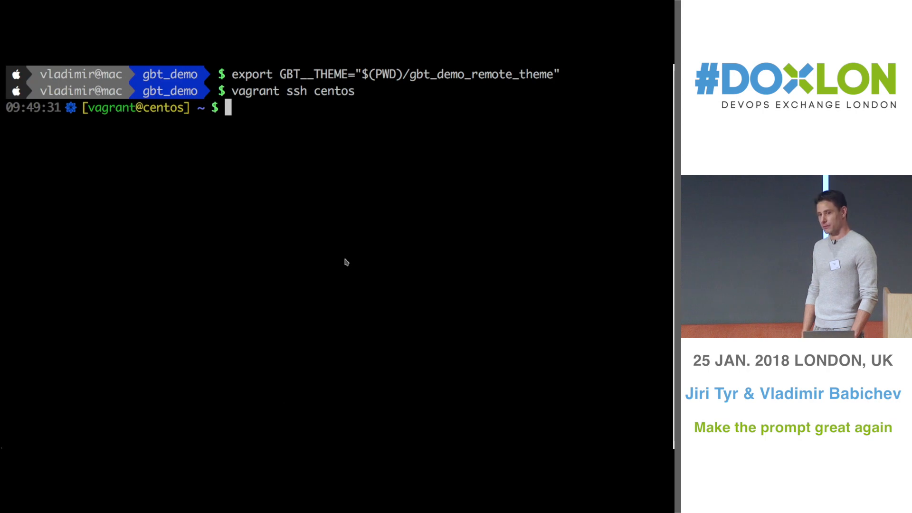
{"action": "type", "text": "ssh ubuntu"}
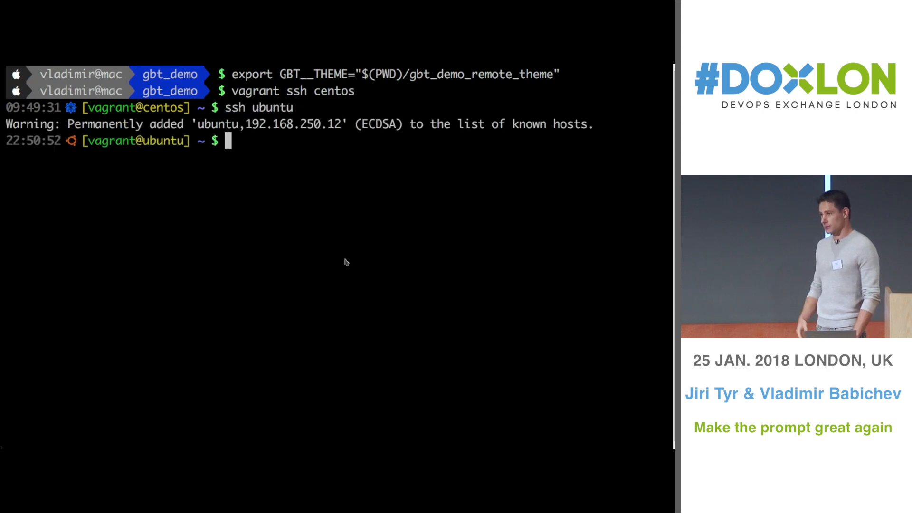
Step: Start docker shell percona under the remote theme, then exit the sessions
{"action": "type", "text": "docker shell percona"}
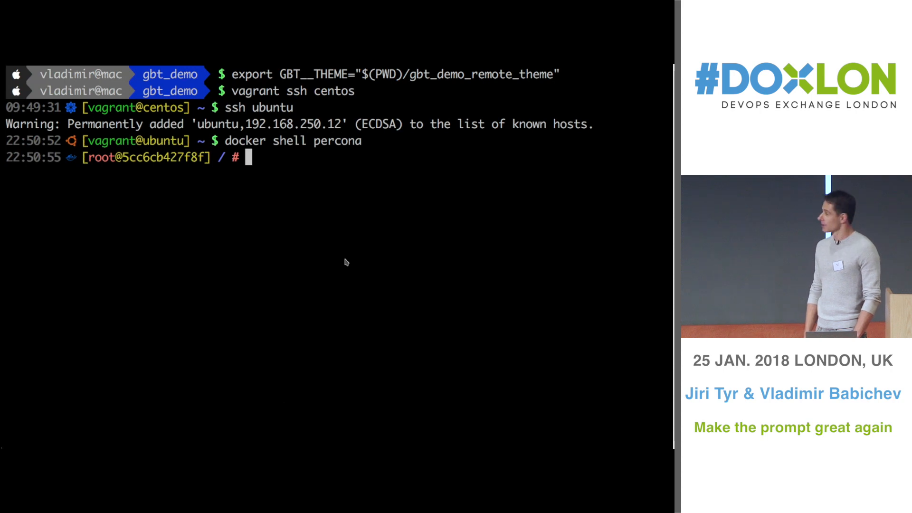
{"action": "type", "text": "exit"}
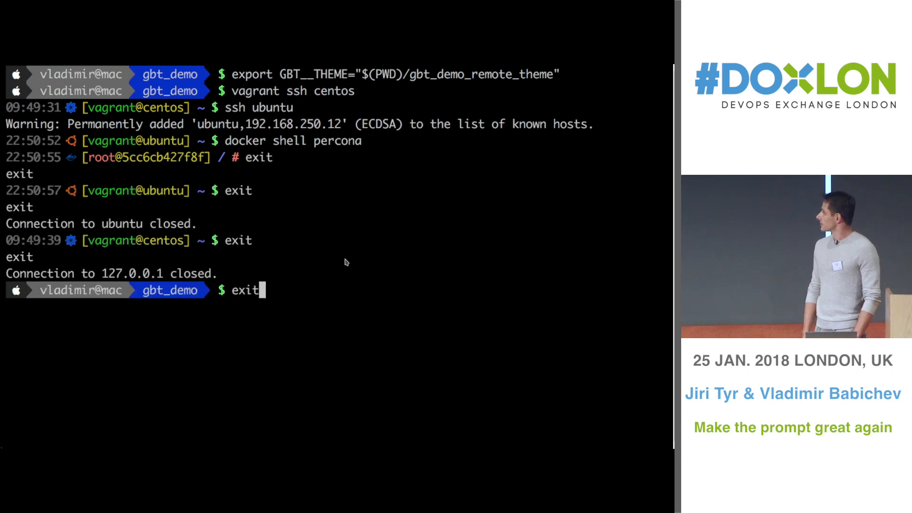